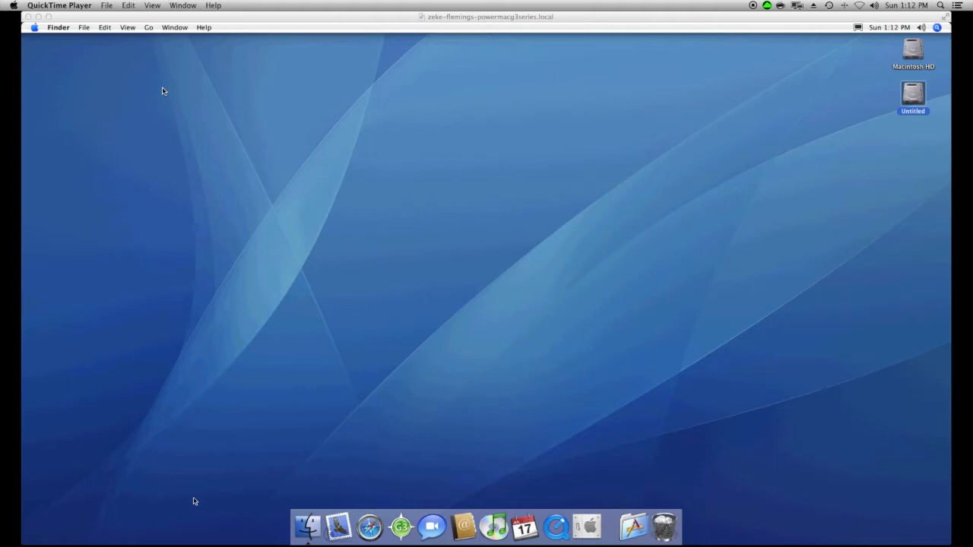
{"action": "mouse_move", "coordinate": [180, 71]}
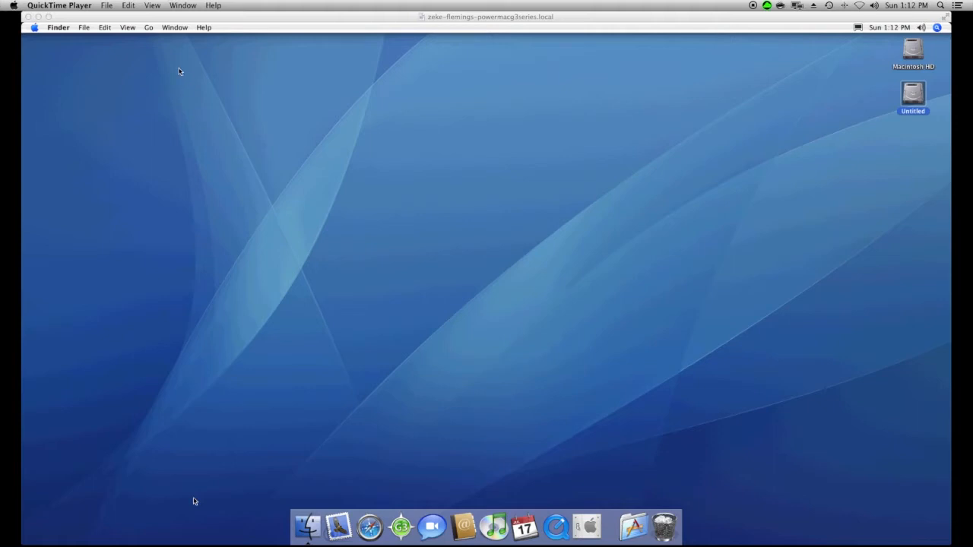
{"action": "mouse_move", "coordinate": [478, 161]}
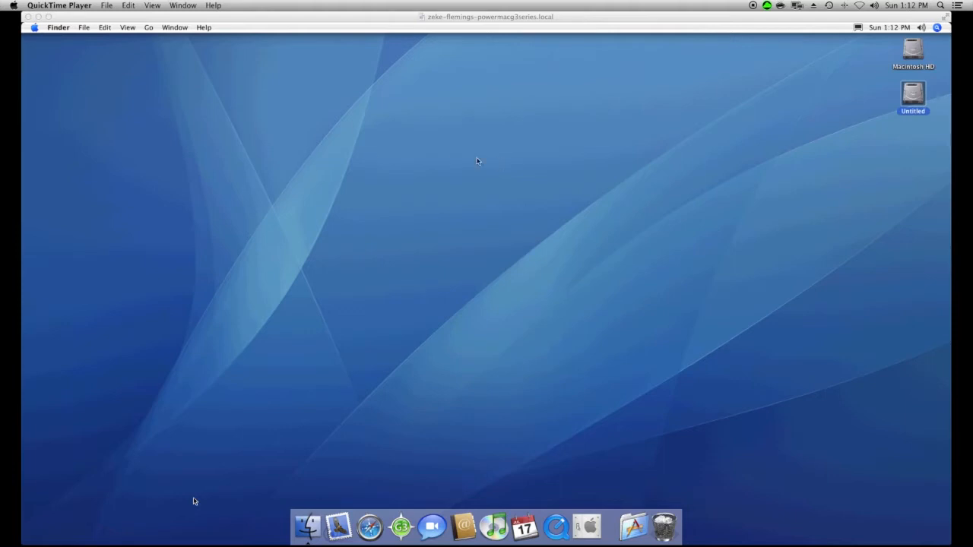
{"action": "mouse_move", "coordinate": [541, 198]}
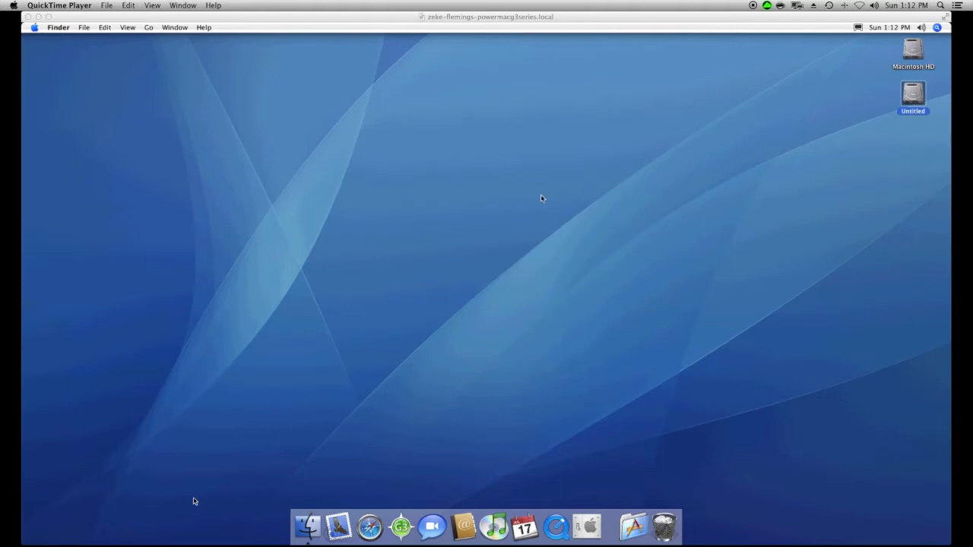
{"action": "mouse_move", "coordinate": [323, 22]}
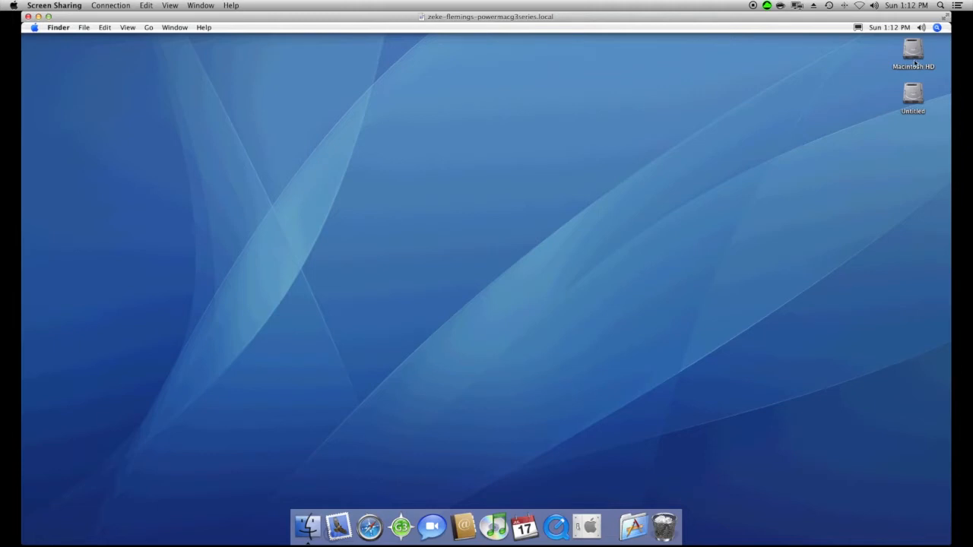
{"action": "mouse_move", "coordinate": [866, 138]}
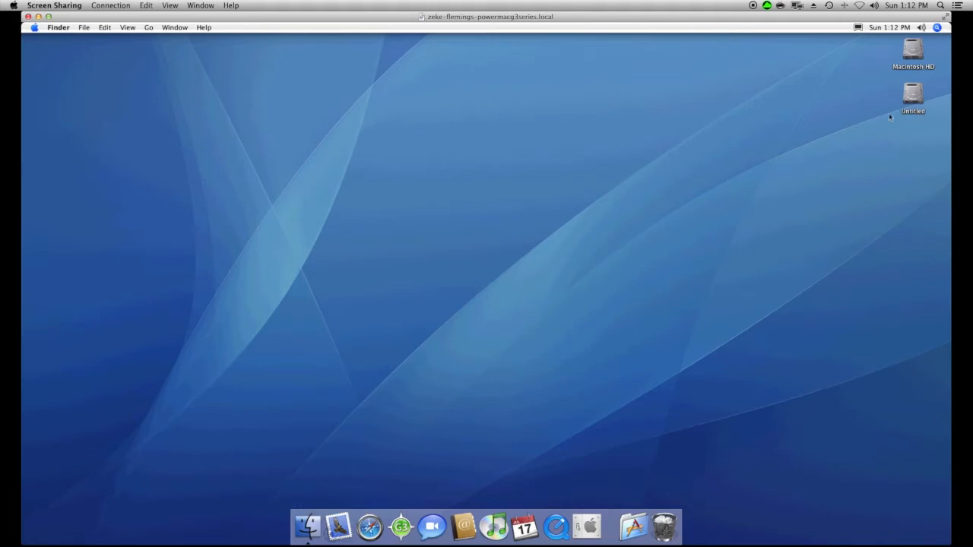
{"action": "mouse_move", "coordinate": [635, 508]}
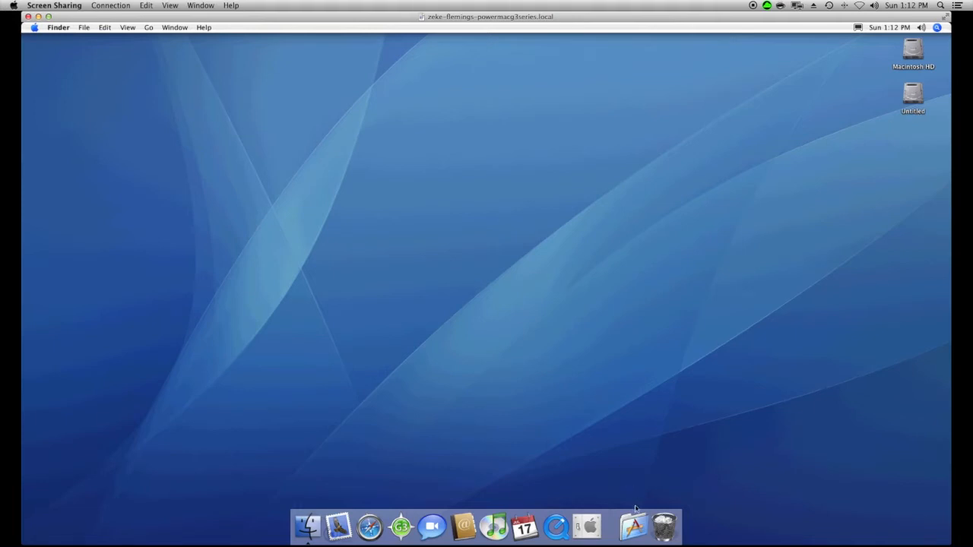
Launch Disk Utility from the Utilities folder inside Applications.
{"action": "left_click", "coordinate": [632, 527]}
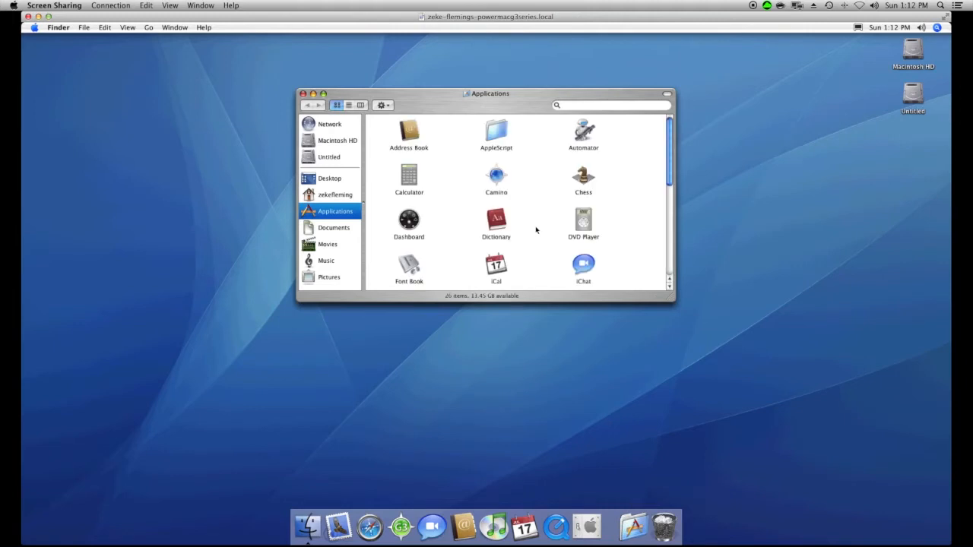
{"action": "scroll", "scroll_direction": "down", "scroll_amount": 3}
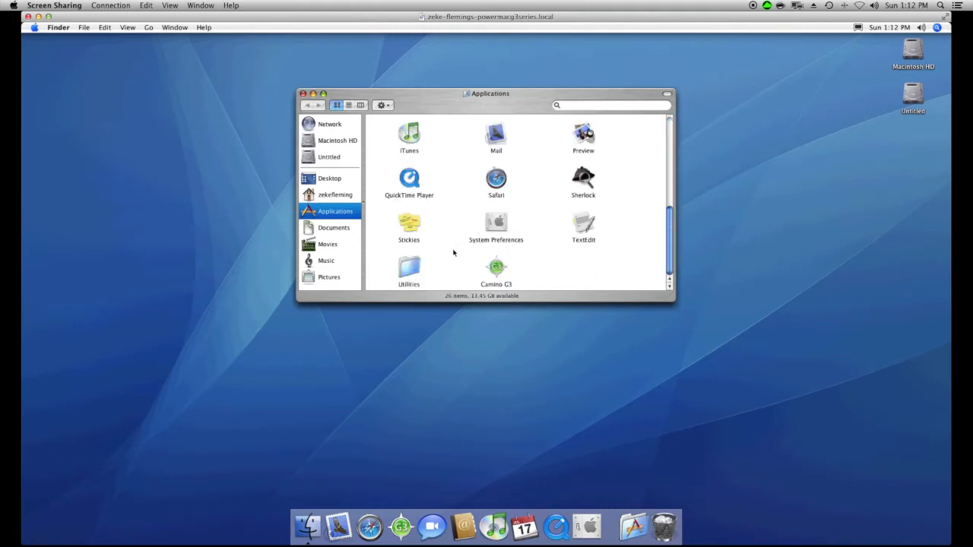
{"action": "double_click", "coordinate": [409, 268]}
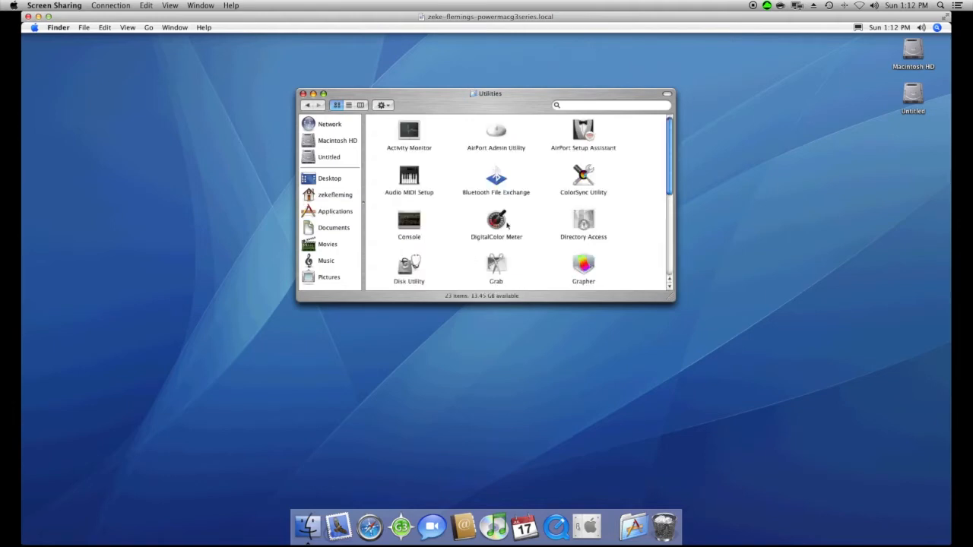
{"action": "scroll", "scroll_direction": "down", "scroll_amount": 3}
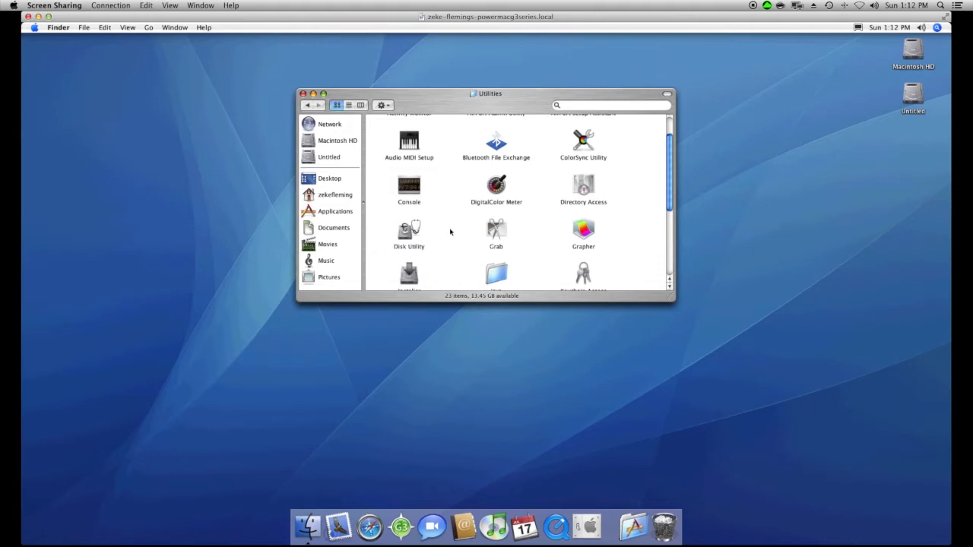
{"action": "left_click", "coordinate": [409, 229]}
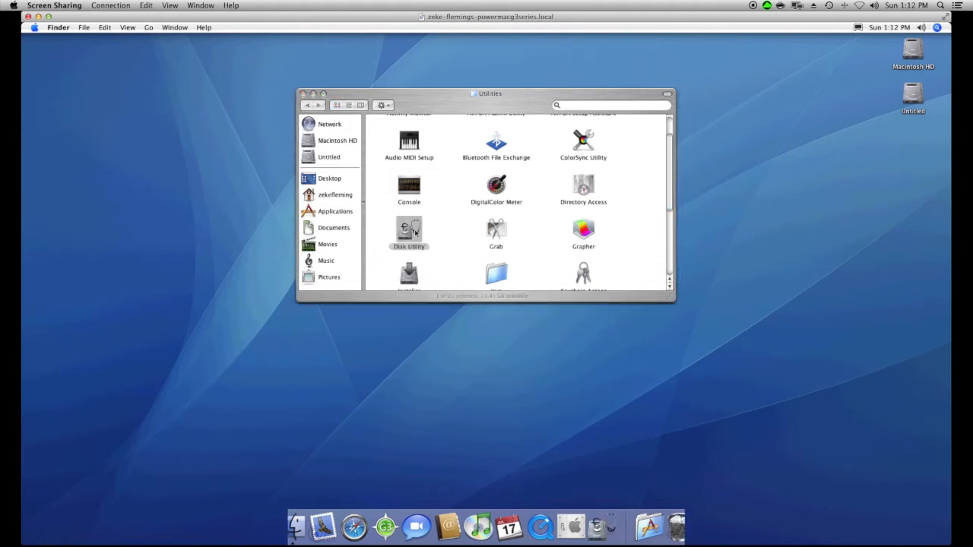
{"action": "double_click", "coordinate": [409, 228]}
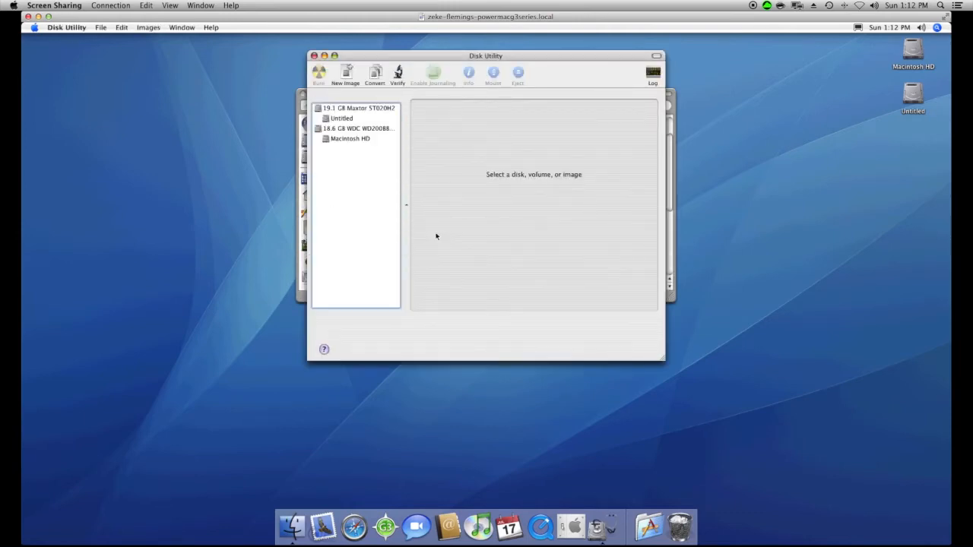
{"action": "mouse_move", "coordinate": [413, 176]}
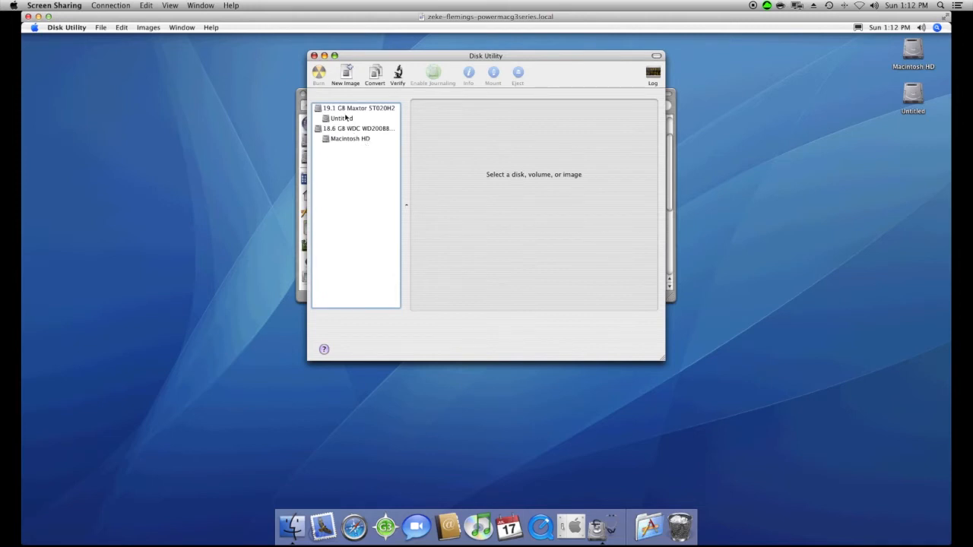
Select the 19.1 GB Maxtor ST020H2 drive in the sidebar.
{"action": "left_click", "coordinate": [357, 108]}
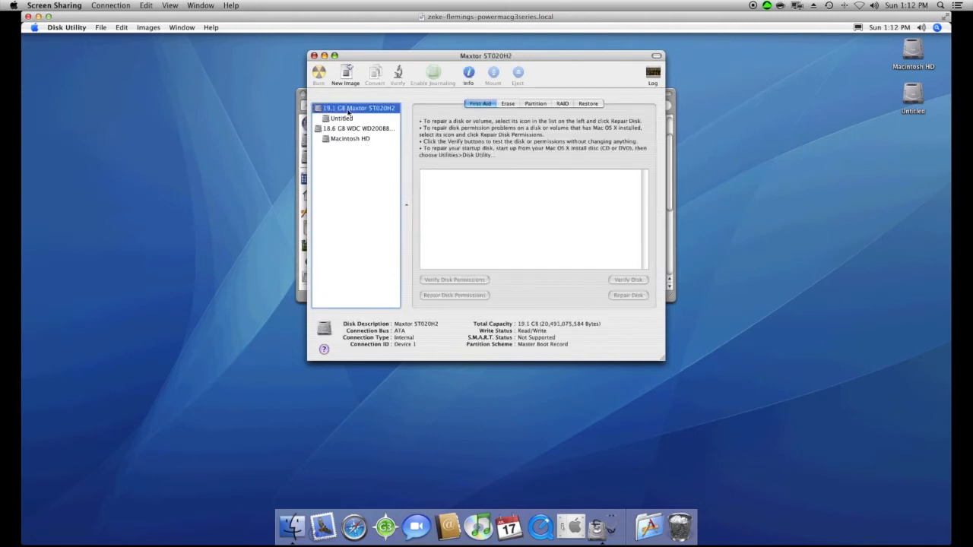
{"action": "mouse_move", "coordinate": [452, 103]}
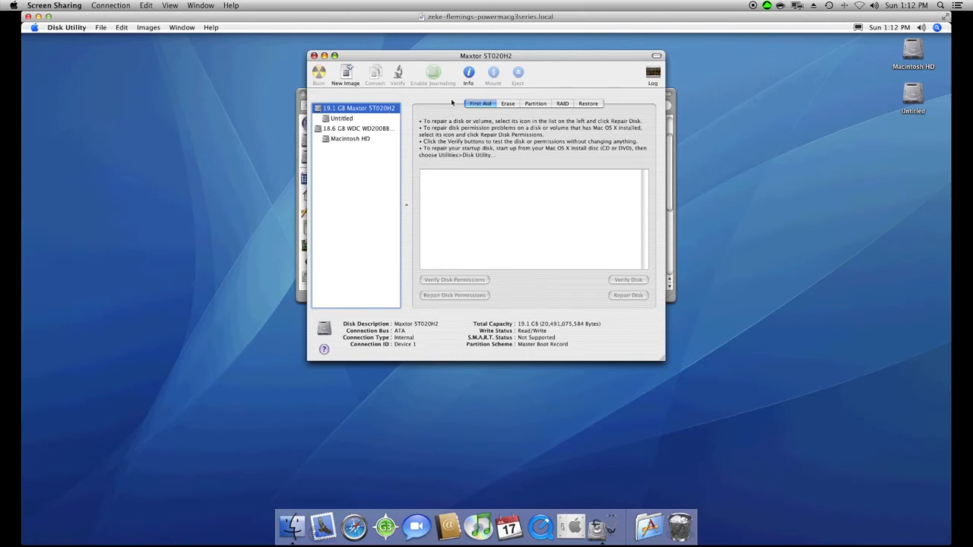
Set up an erase as Mac OS Extended (Journaled) named Scratch Disc and start it.
{"action": "left_click", "coordinate": [507, 103]}
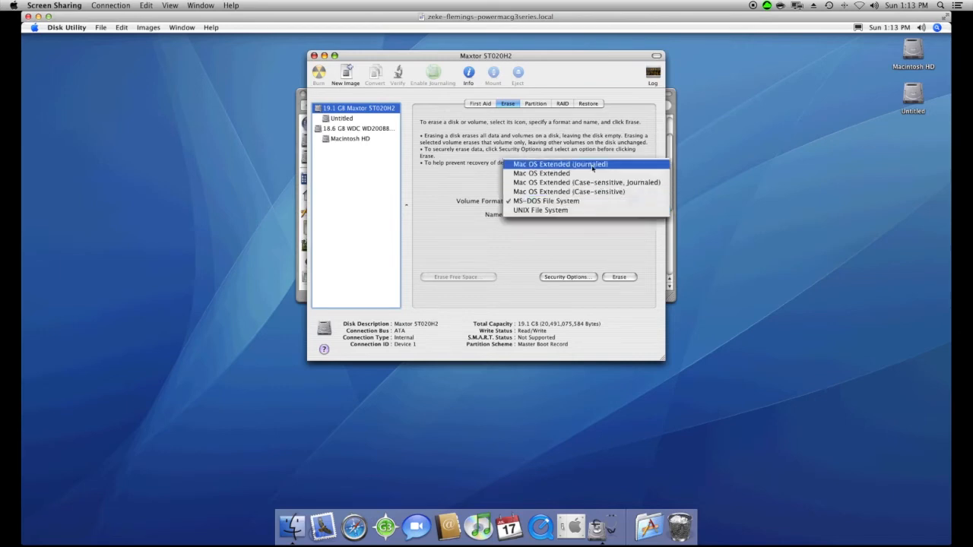
{"action": "left_click", "coordinate": [559, 164]}
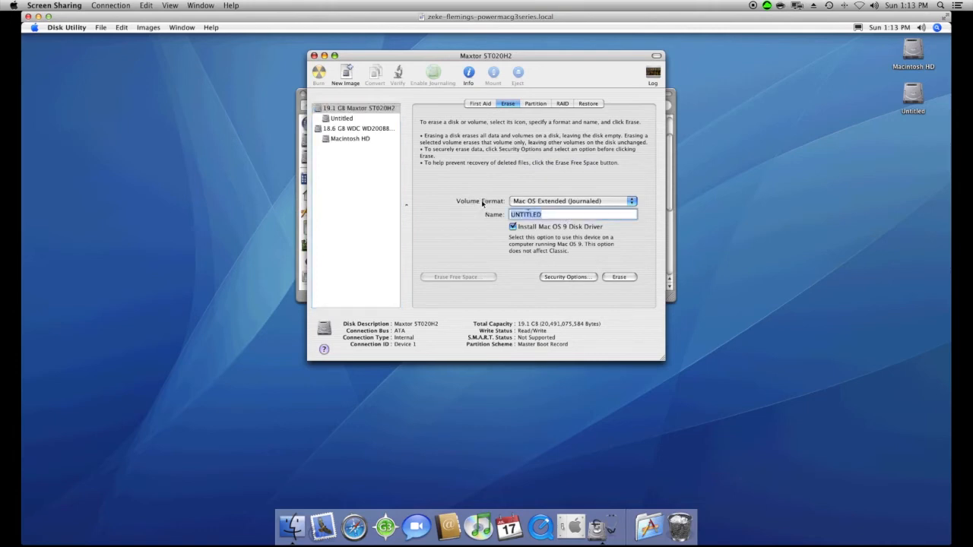
{"action": "type", "text": "Scratch Disc"}
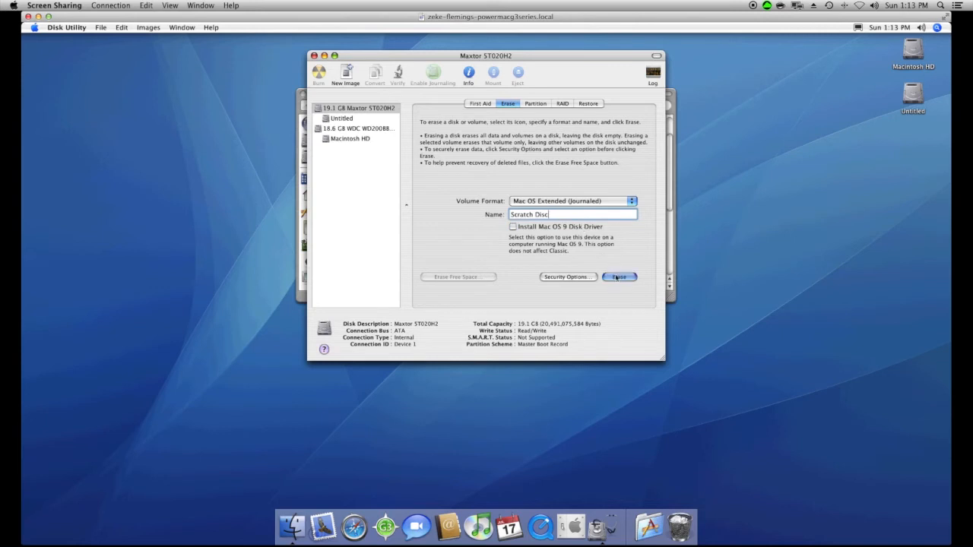
{"action": "left_click", "coordinate": [618, 277]}
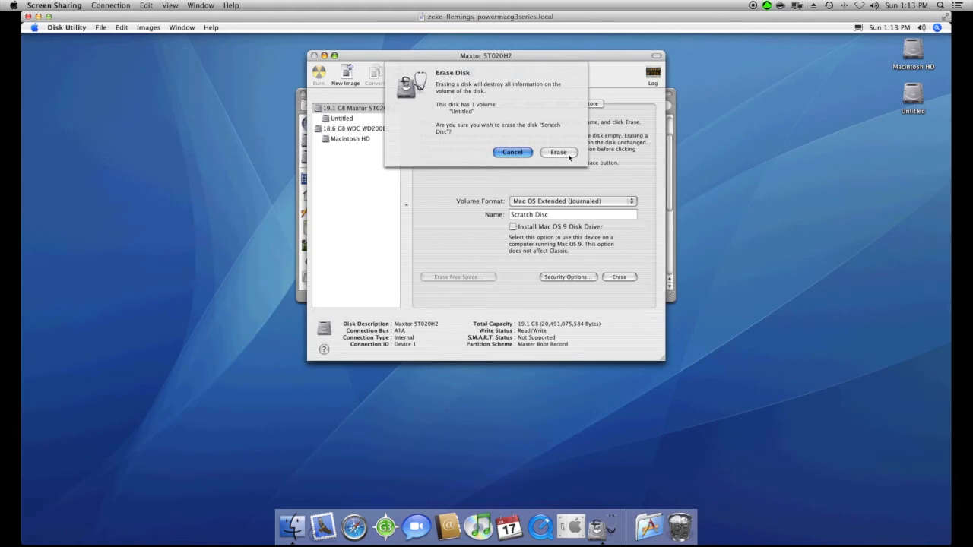
Confirm the erase and authorize it with the administrator password.
{"action": "left_click", "coordinate": [557, 152]}
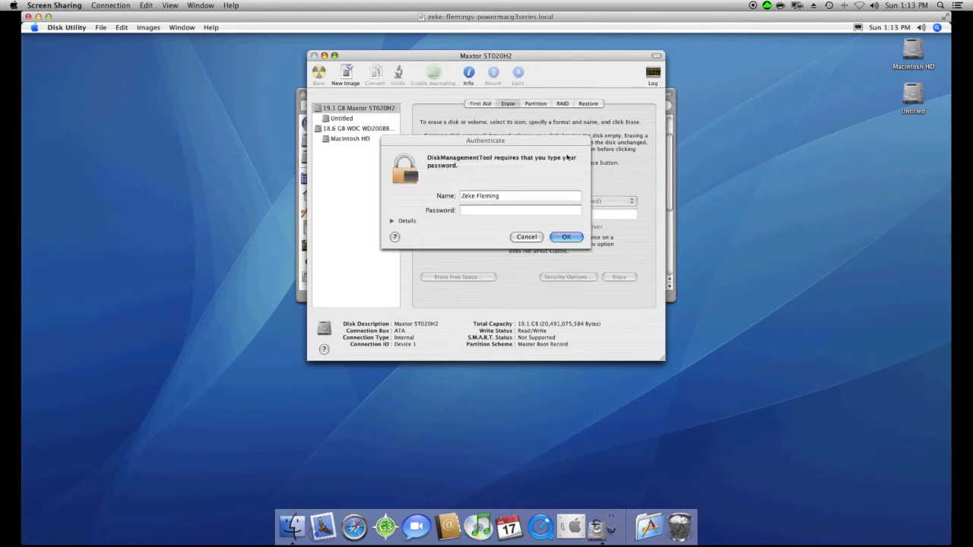
{"action": "left_click", "coordinate": [520, 210]}
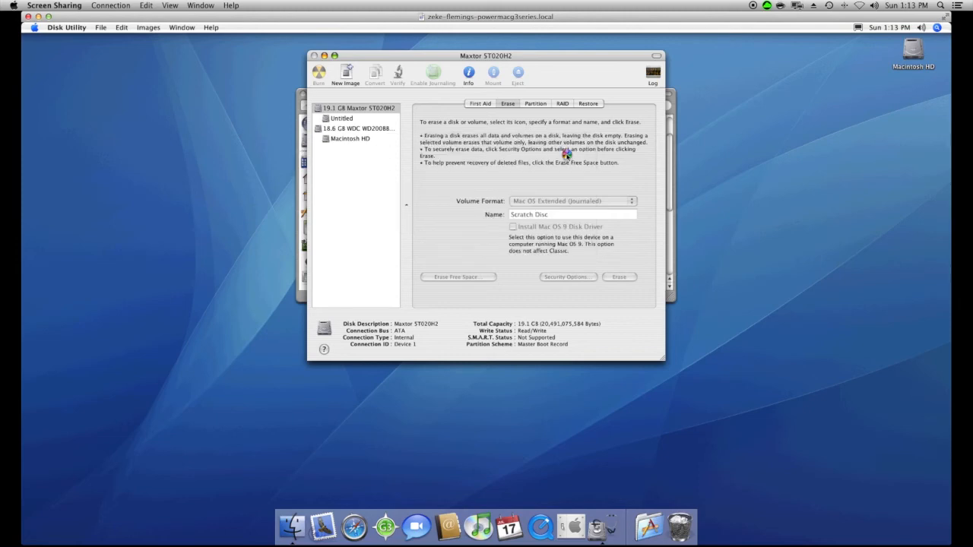
{"action": "mouse_move", "coordinate": [566, 157]}
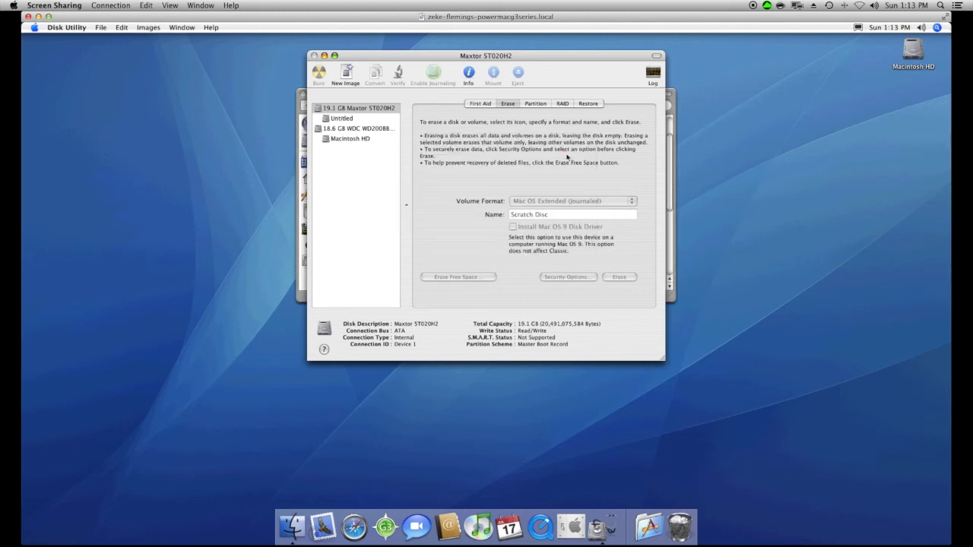
{"action": "left_click", "coordinate": [620, 276]}
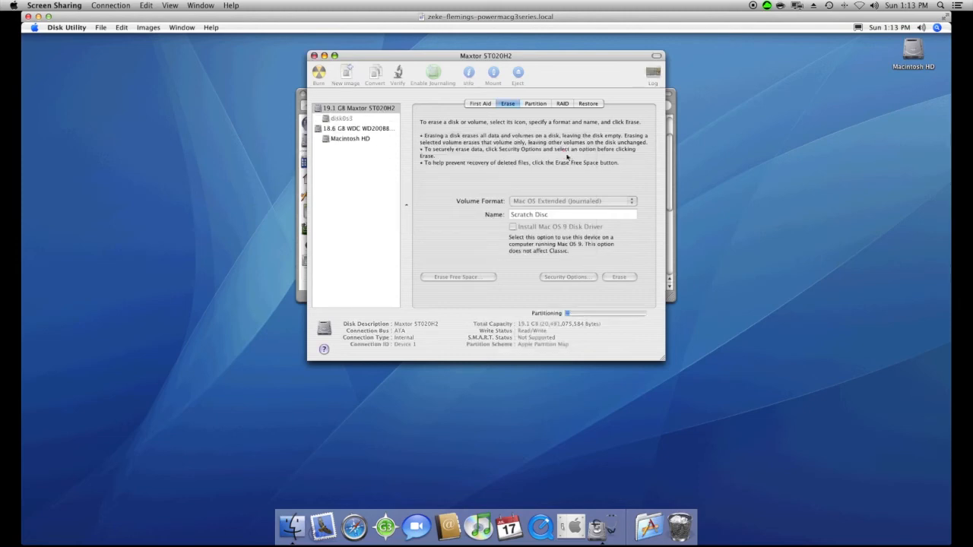